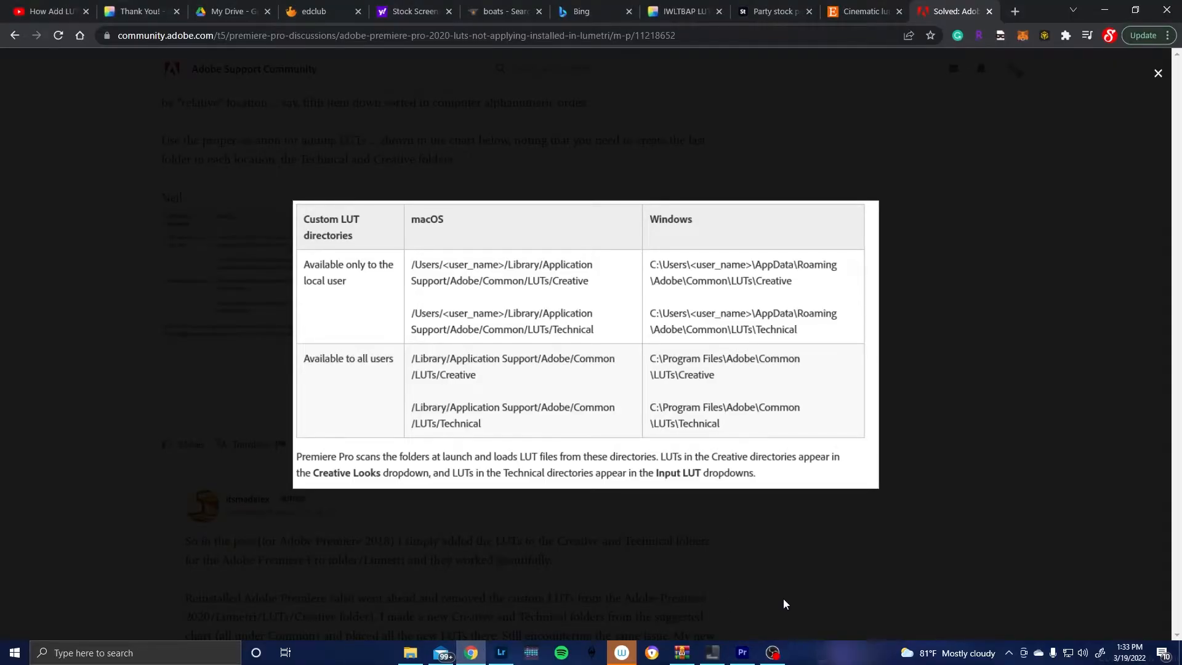
{"action": "mouse_move", "coordinate": [787, 598]}
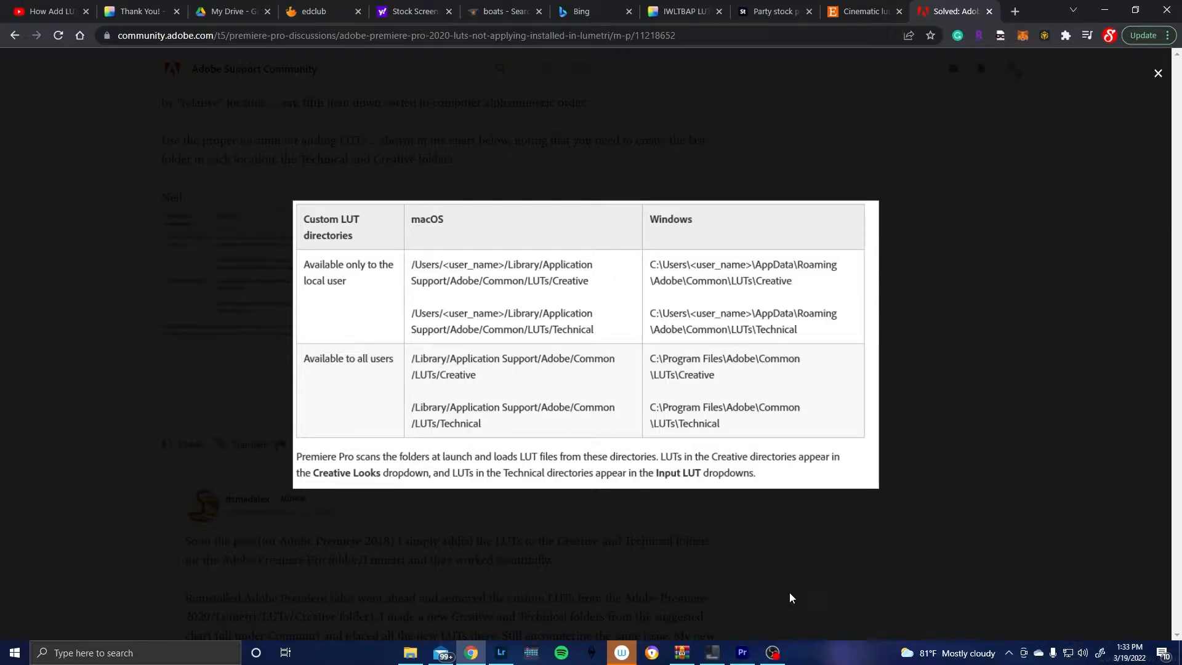
{"action": "mouse_move", "coordinate": [793, 598]}
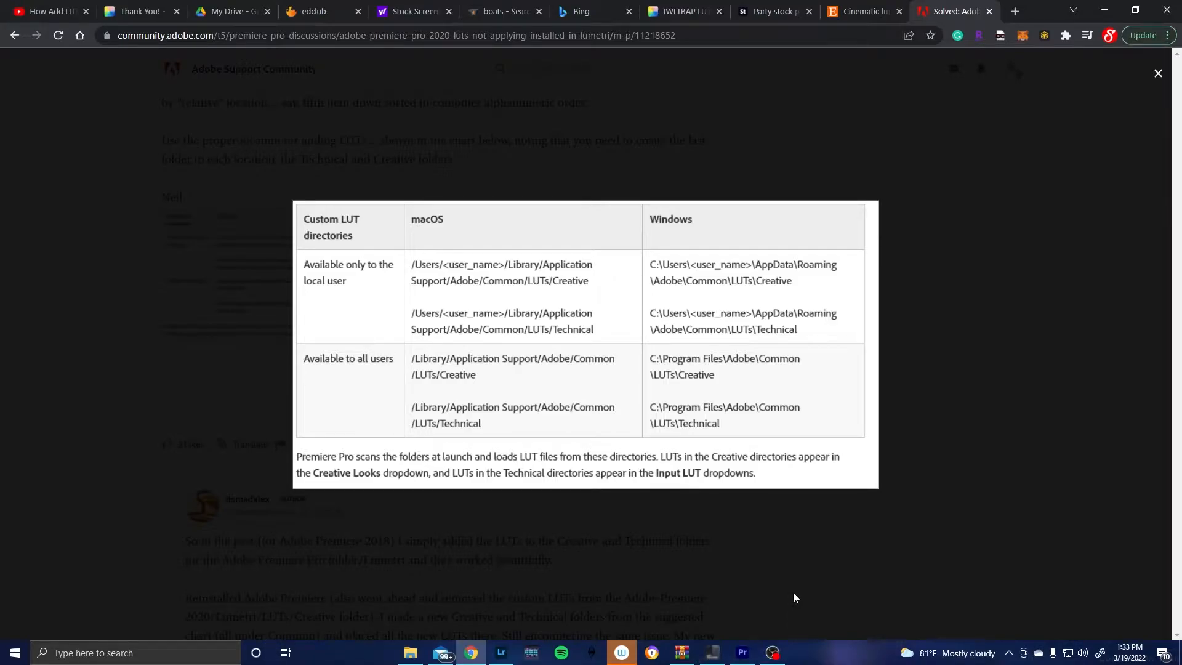
{"action": "mouse_move", "coordinate": [860, 581]}
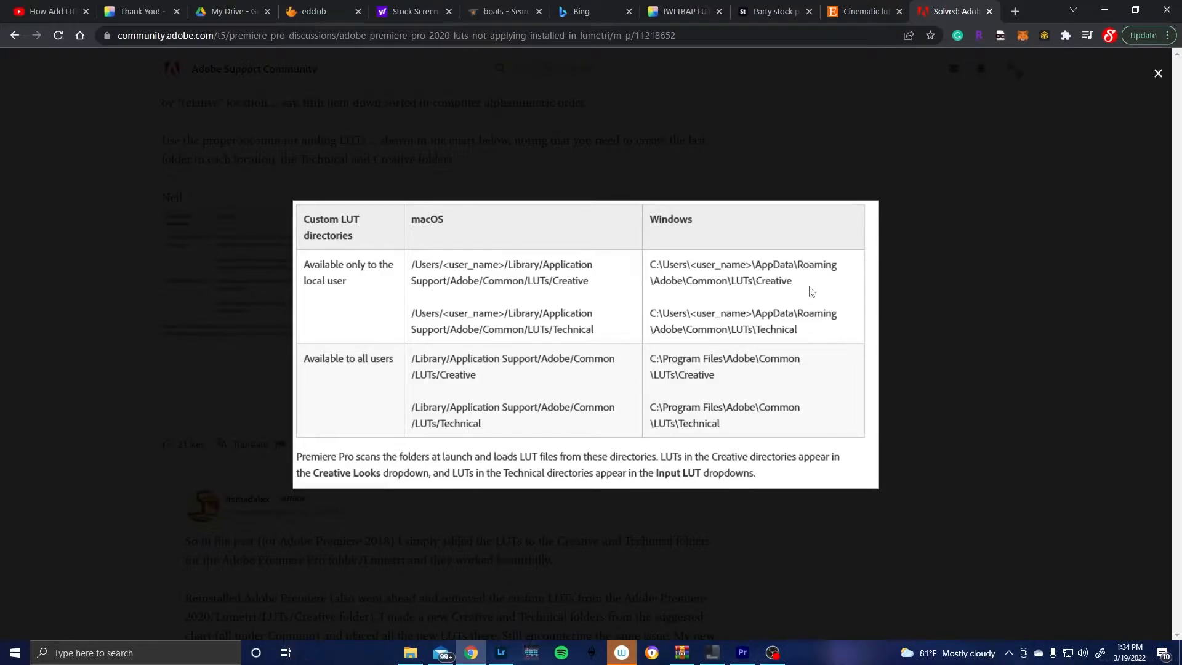
Browse from Local Disk (C:) through Users into the personal user profile folder
{"action": "left_click", "coordinate": [408, 652]}
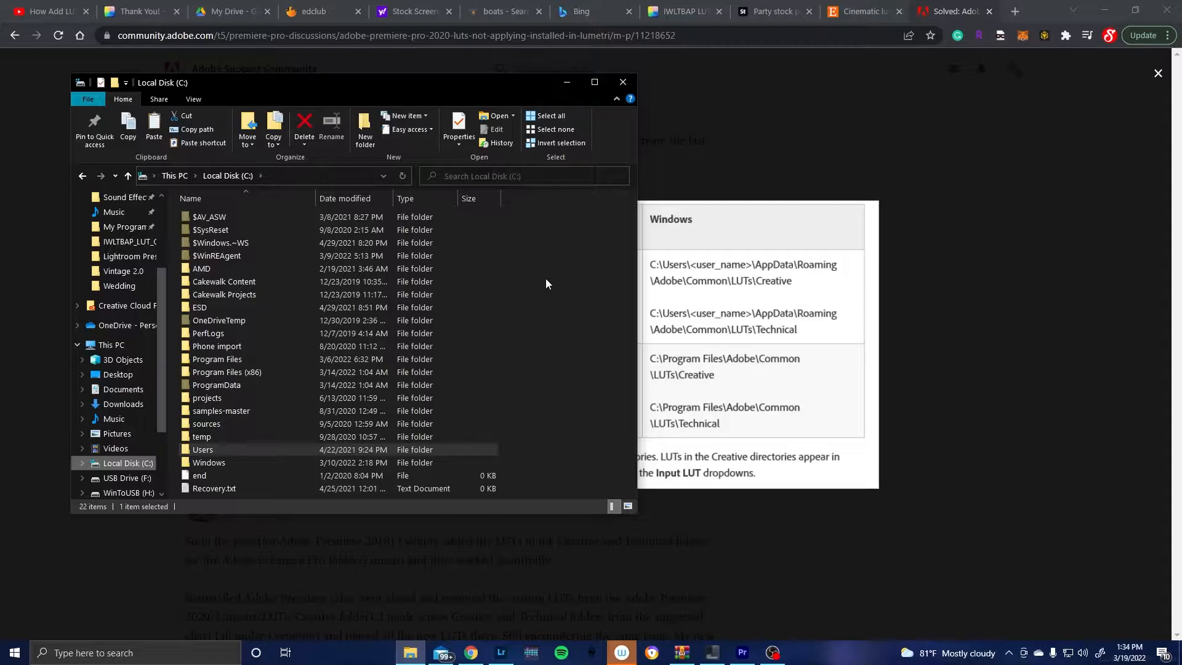
{"action": "mouse_move", "coordinate": [665, 273]}
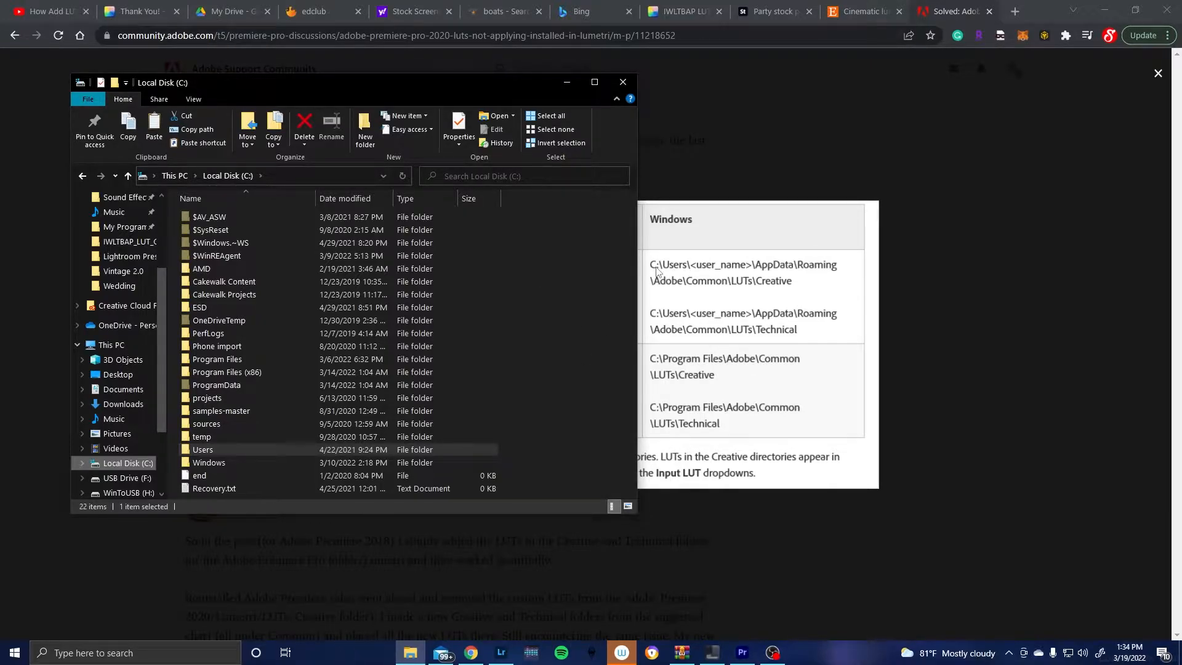
{"action": "left_click", "coordinate": [127, 463]}
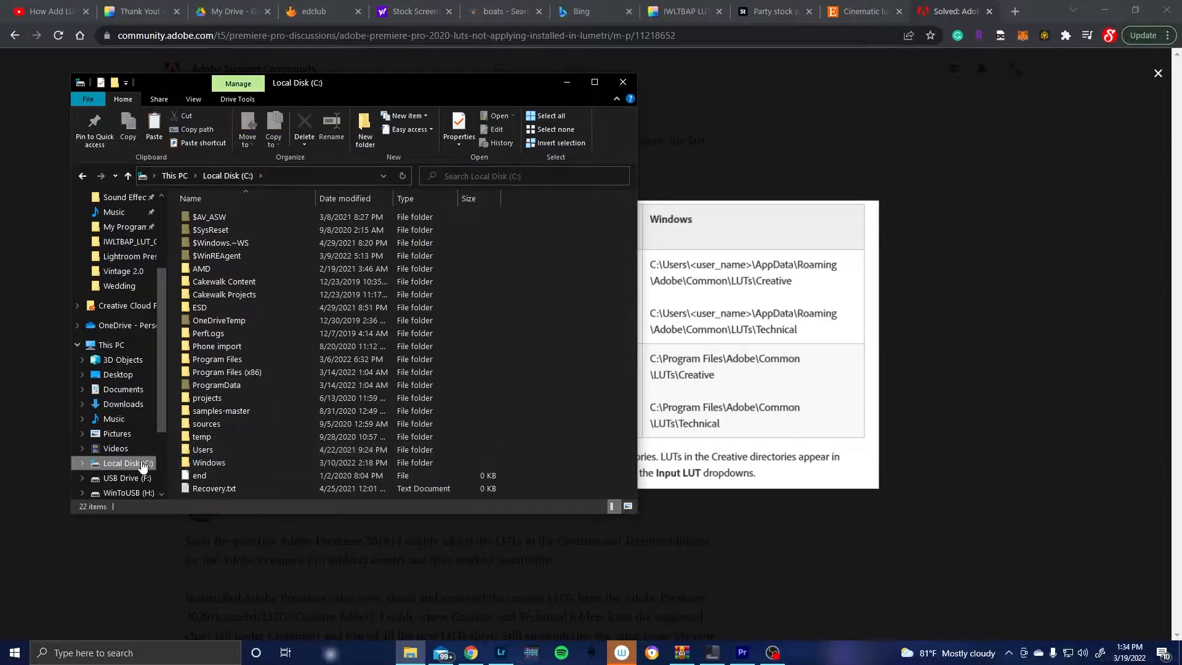
{"action": "left_click", "coordinate": [202, 450]}
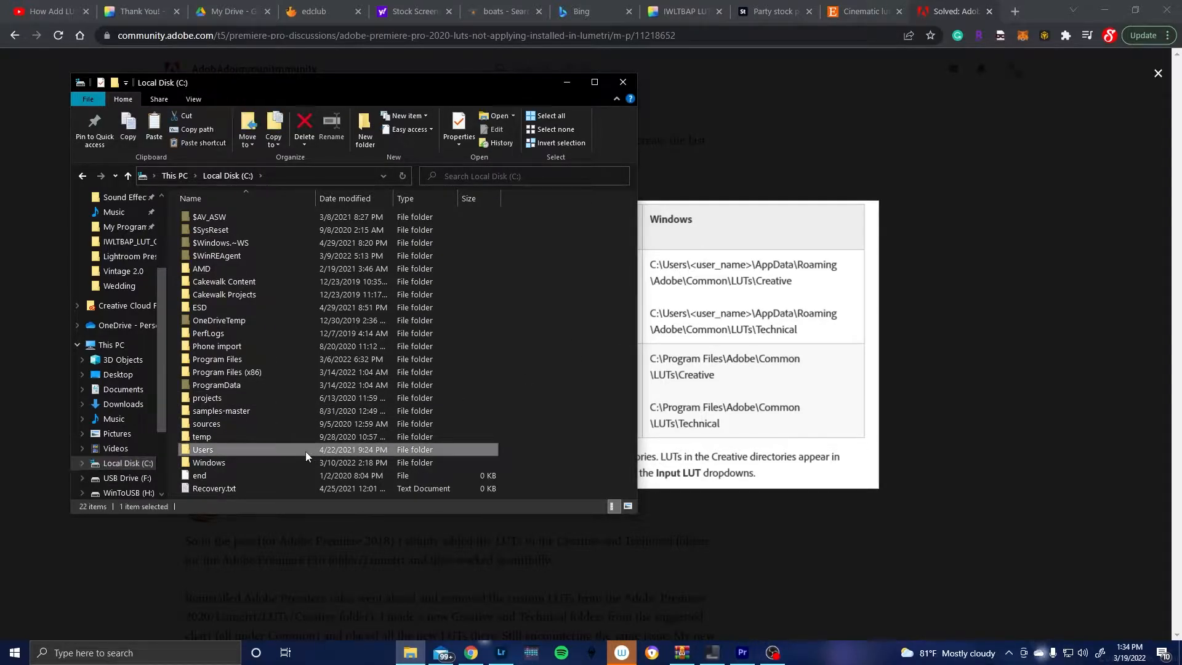
{"action": "double_click", "coordinate": [202, 449]}
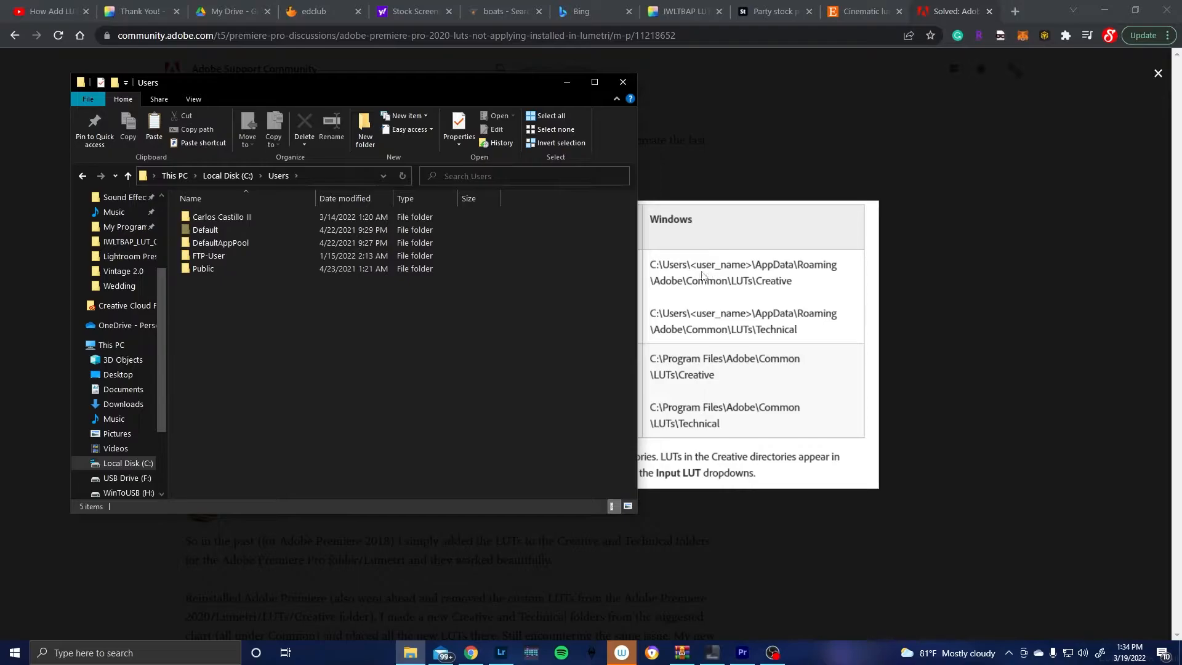
{"action": "double_click", "coordinate": [221, 217]}
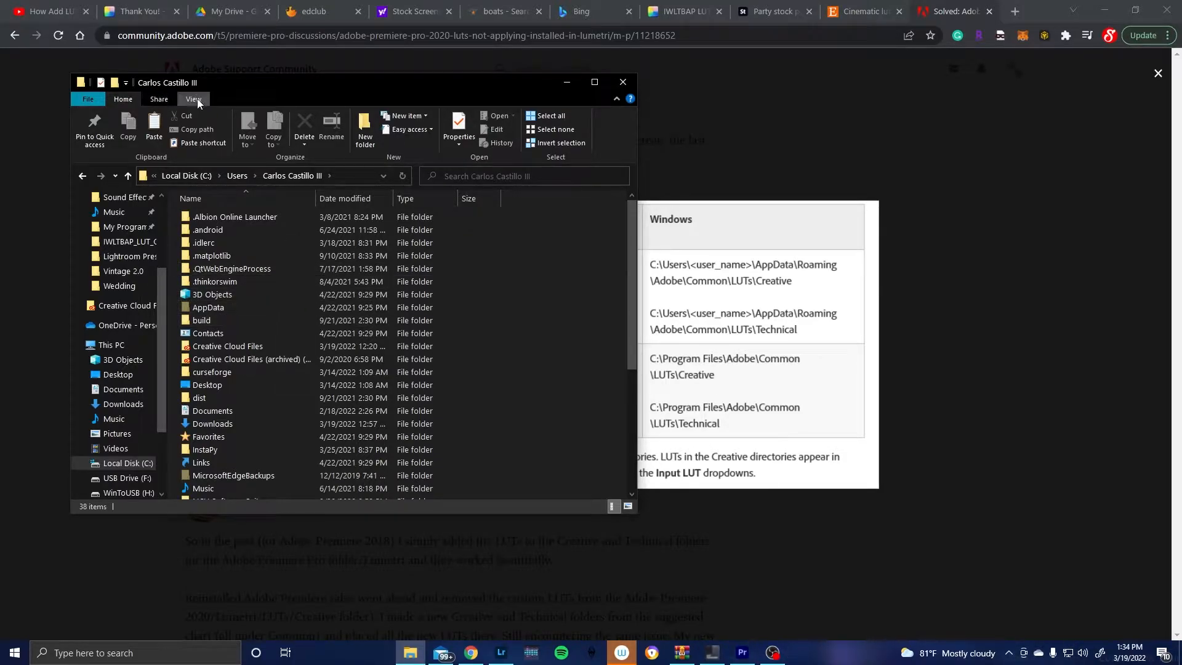
Enable Hidden items in the View options so the AppData folder appears
{"action": "left_click", "coordinate": [193, 99]}
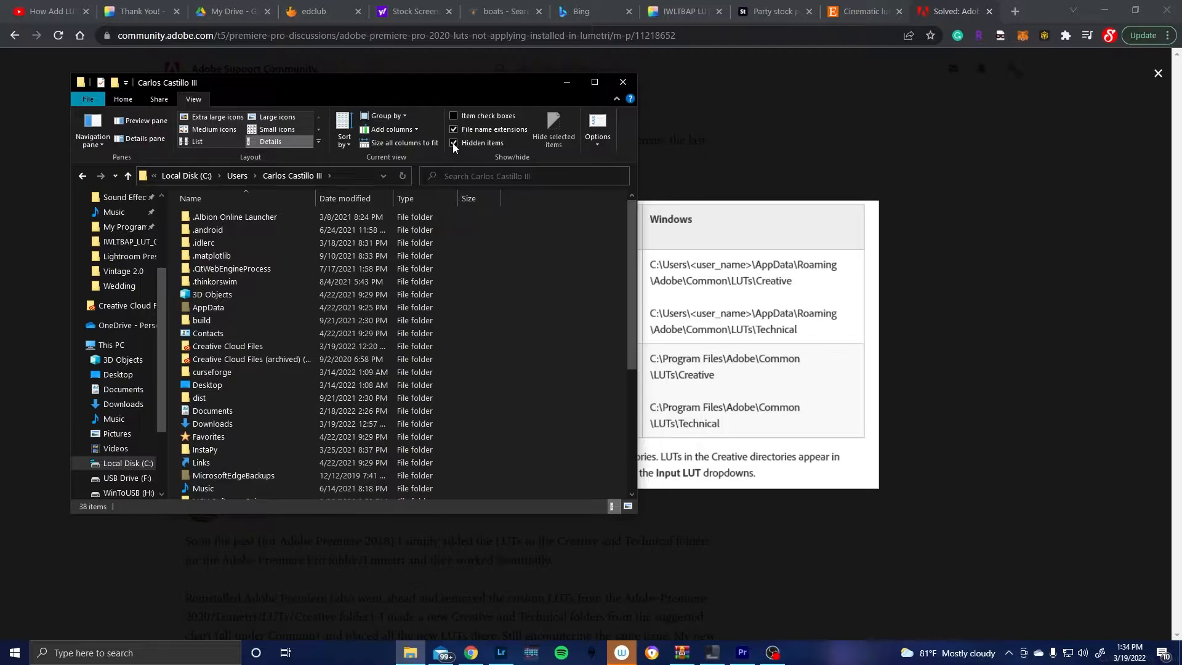
{"action": "left_click", "coordinate": [454, 142]}
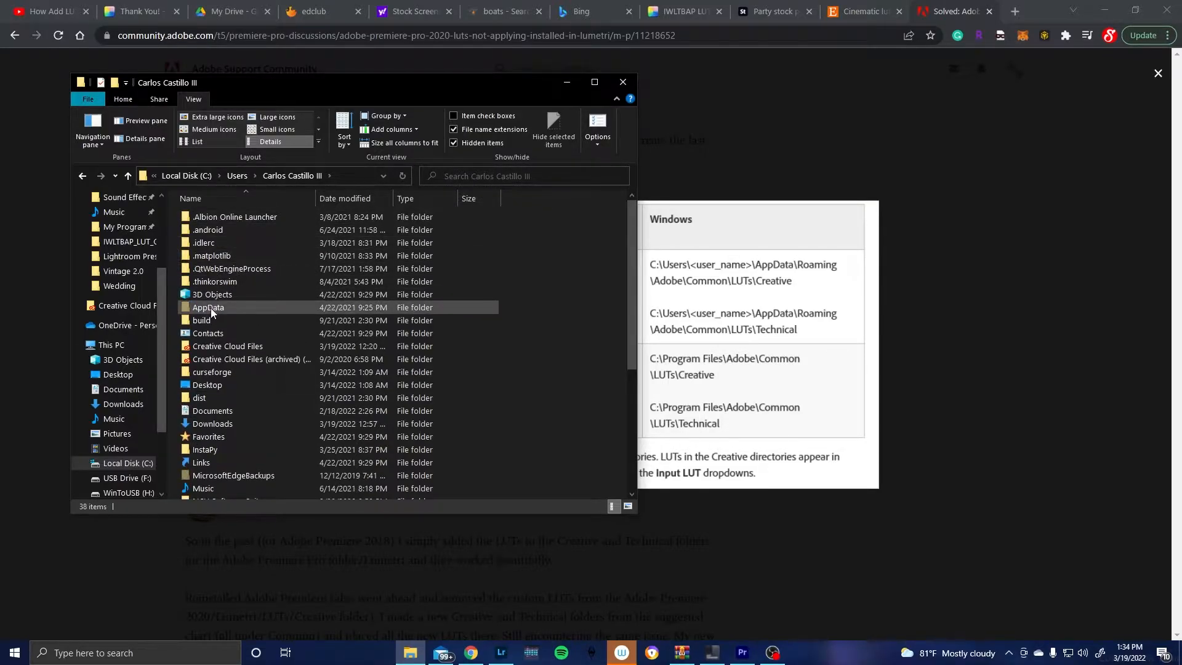
Navigate AppData > Roaming > Adobe > Common > LUTs, revealing the Creative, Input and Output subfolders
{"action": "double_click", "coordinate": [206, 307]}
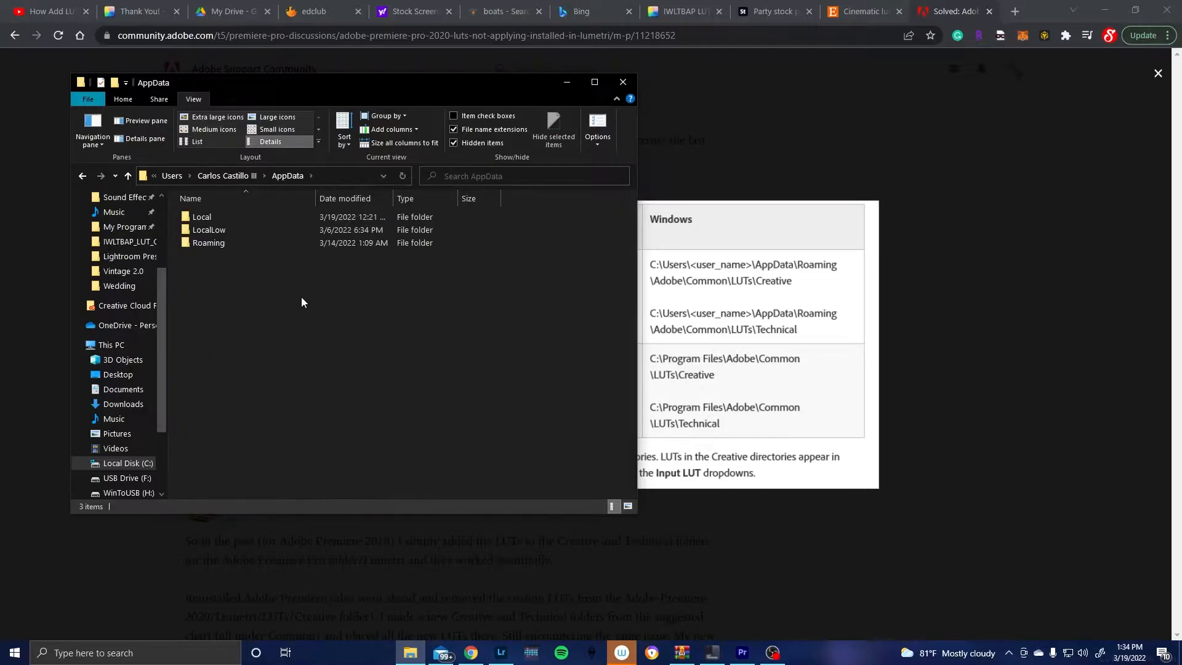
{"action": "left_click", "coordinate": [238, 242]}
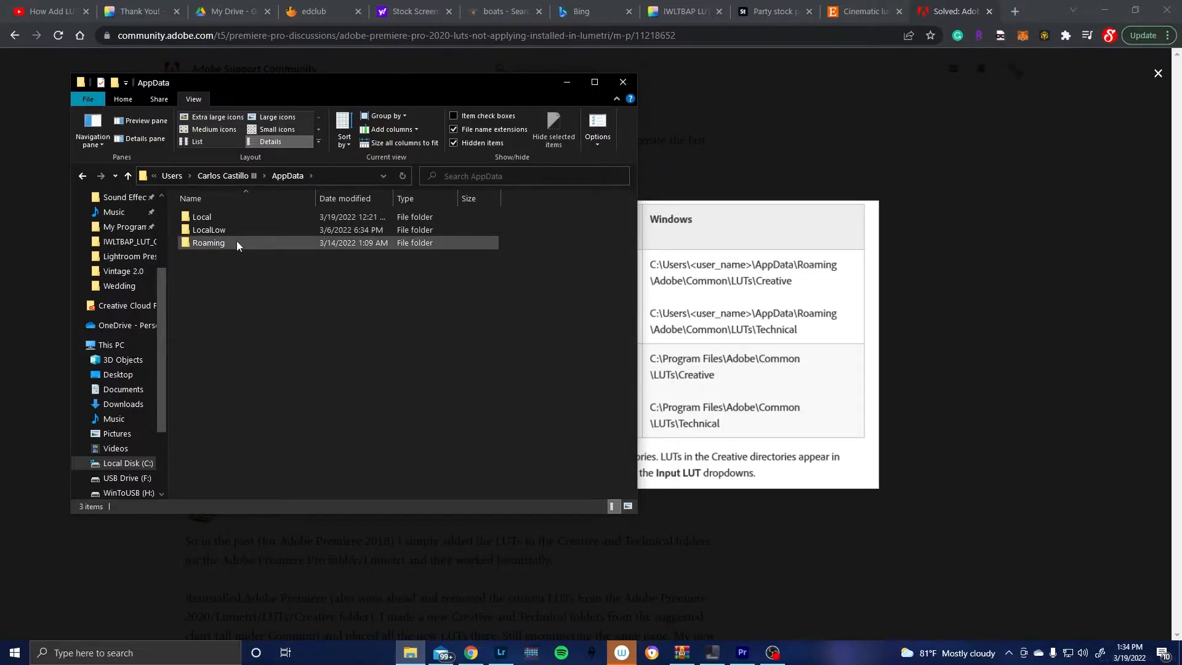
{"action": "double_click", "coordinate": [210, 243]}
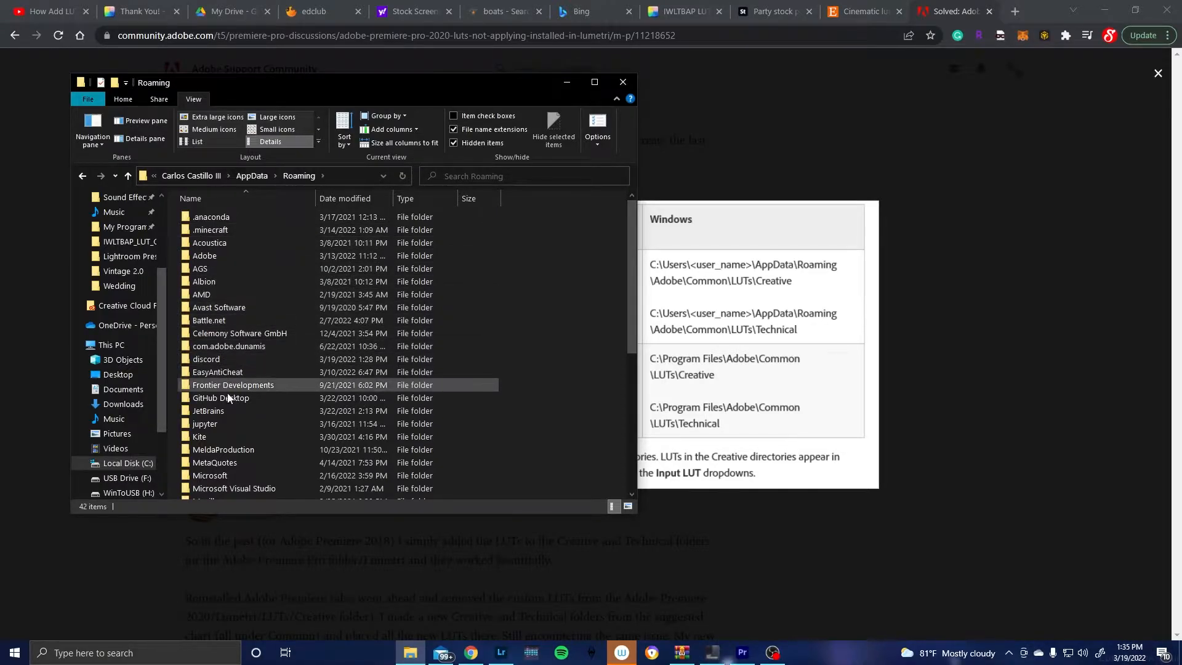
{"action": "double_click", "coordinate": [203, 254]}
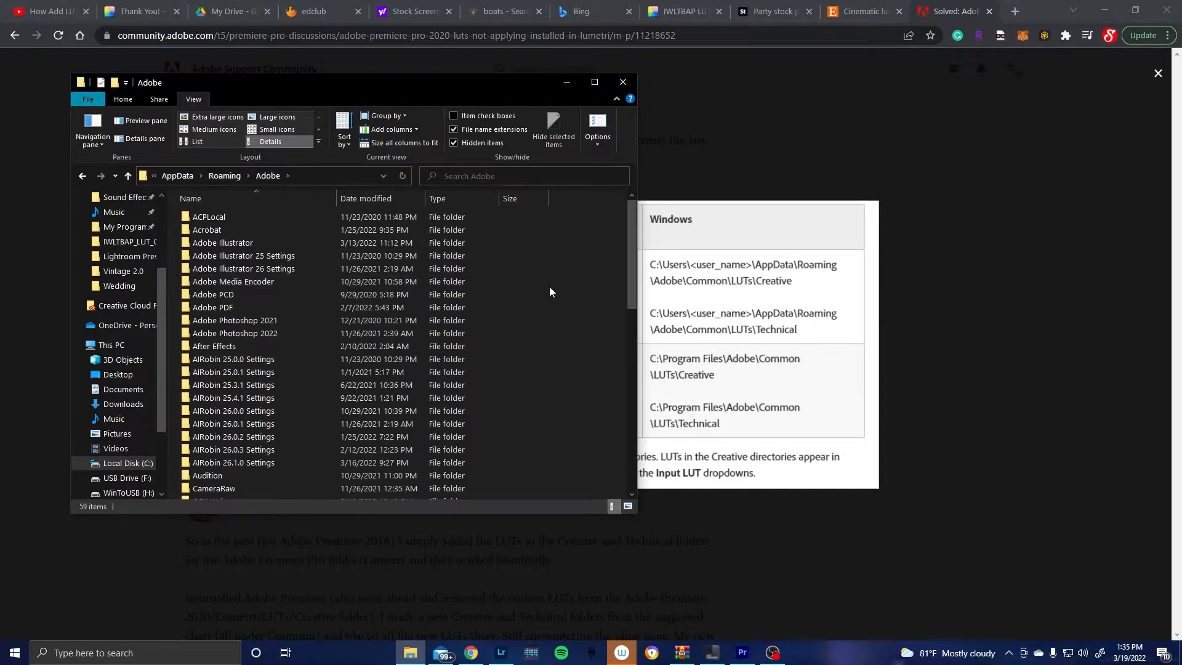
{"action": "scroll", "scroll_direction": "down", "scroll_amount": 3}
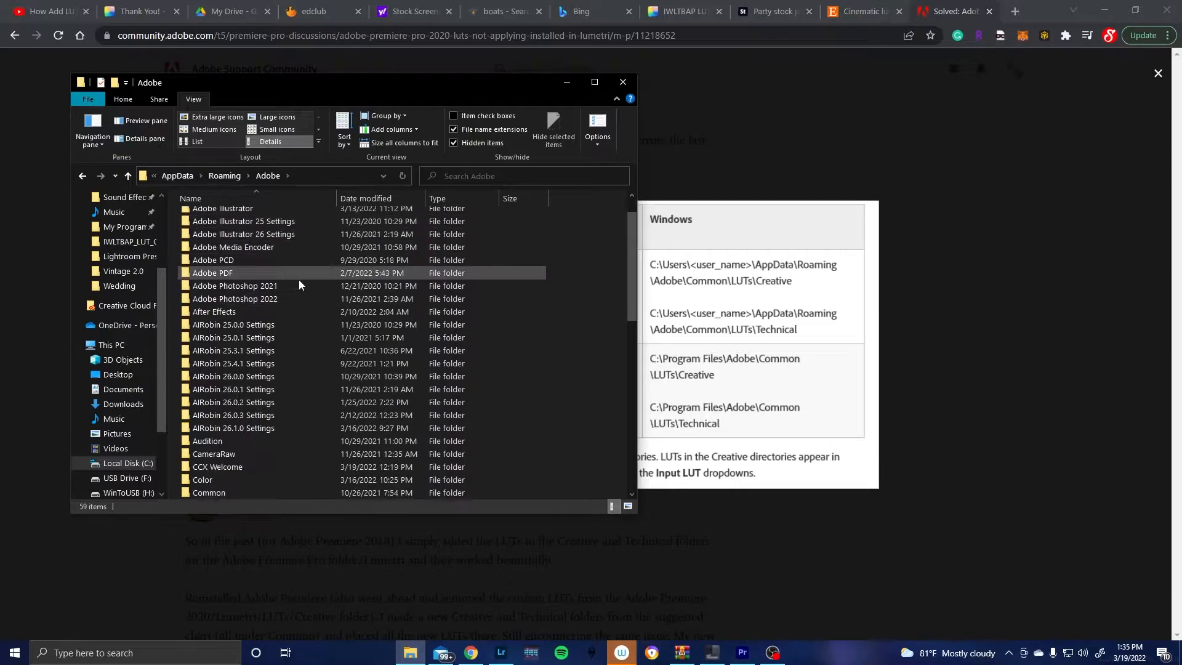
{"action": "double_click", "coordinate": [209, 492]}
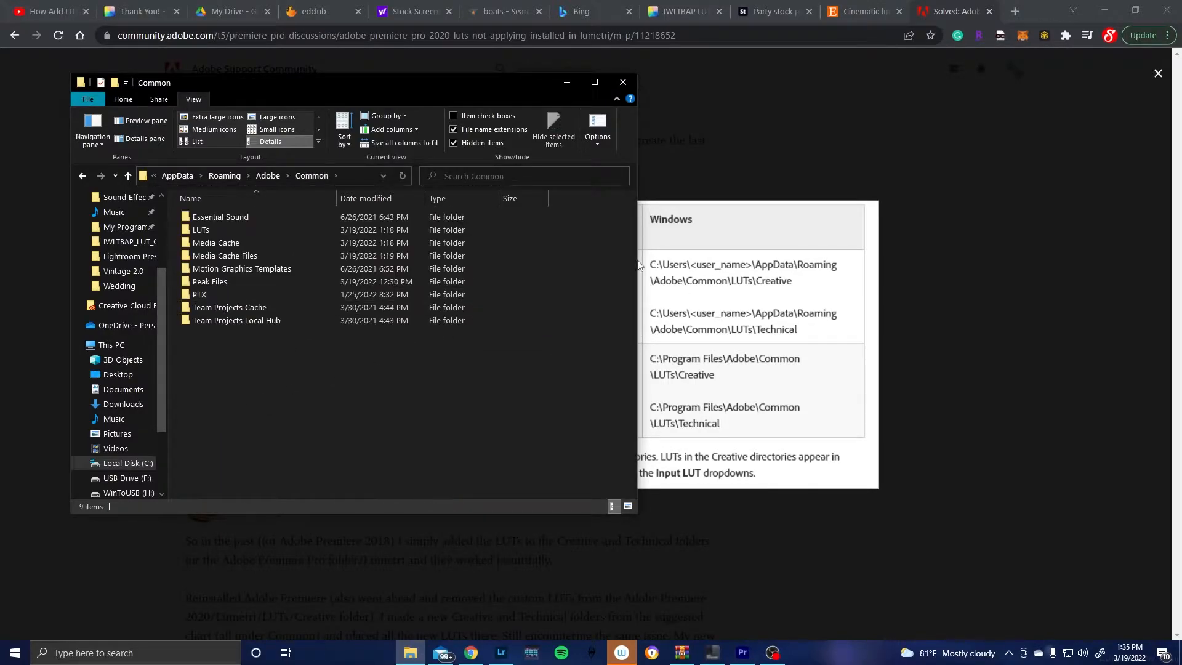
{"action": "double_click", "coordinate": [201, 229]}
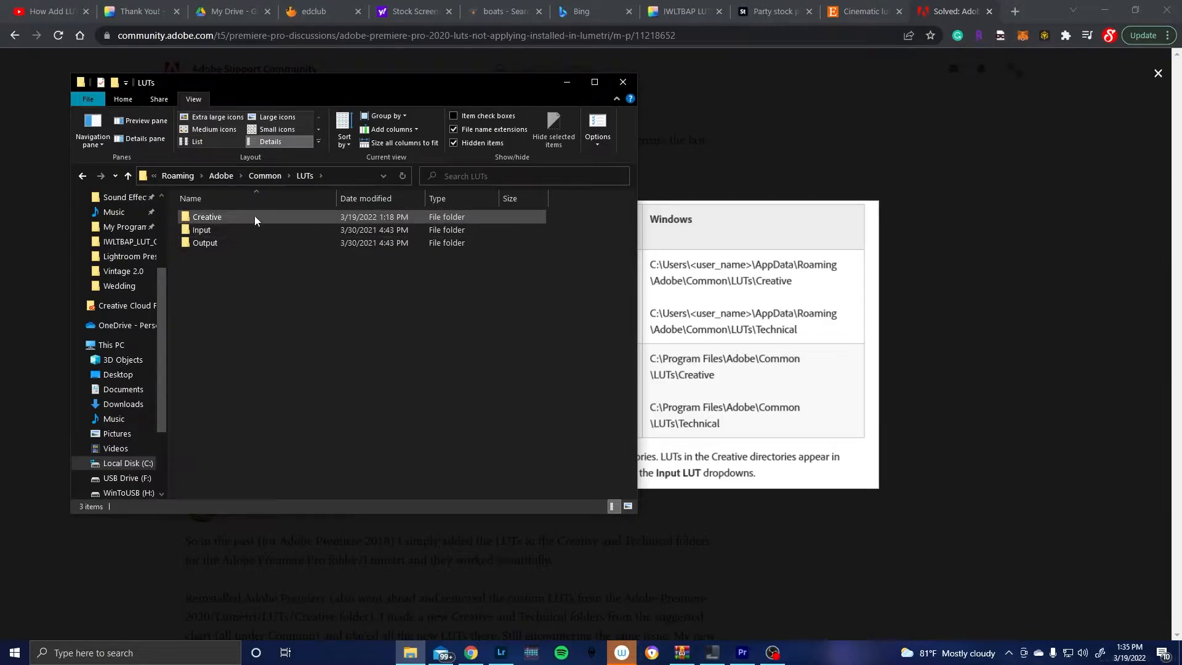
{"action": "mouse_move", "coordinate": [220, 223]}
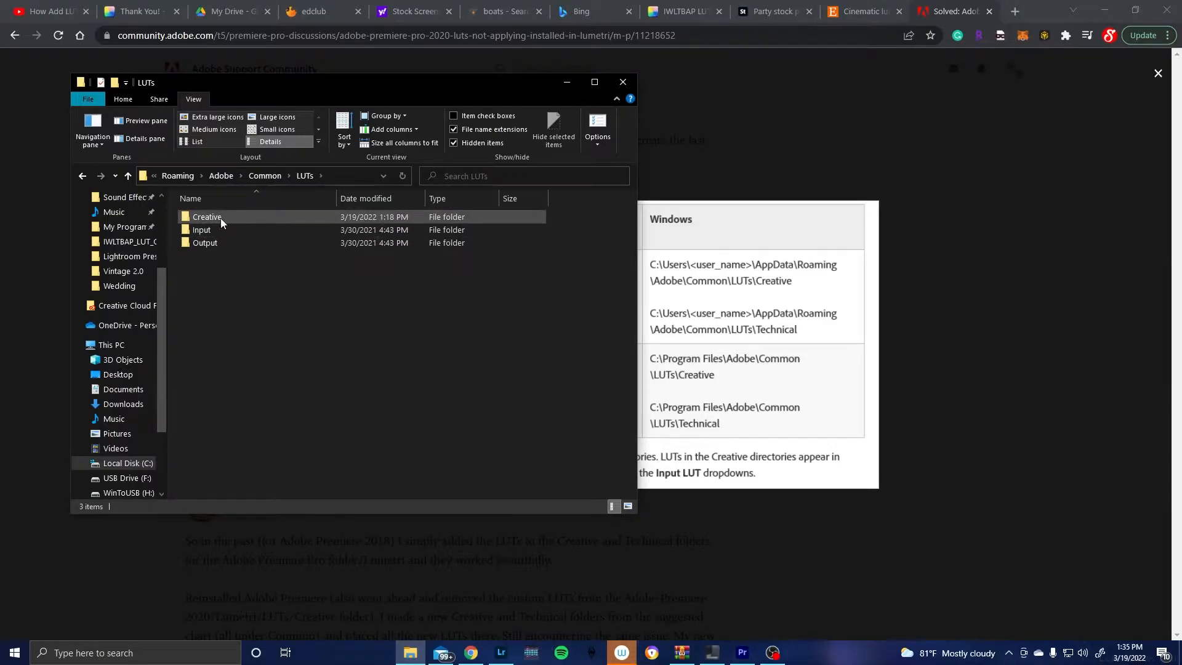
{"action": "mouse_move", "coordinate": [232, 219]}
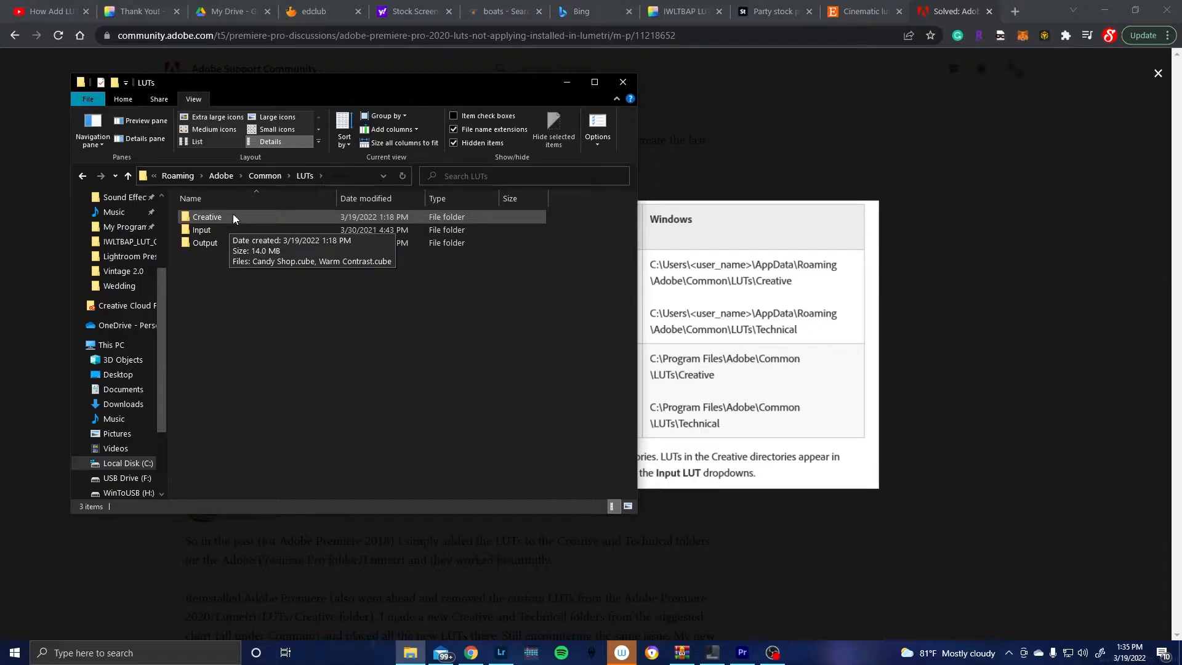
{"action": "mouse_move", "coordinate": [203, 234]}
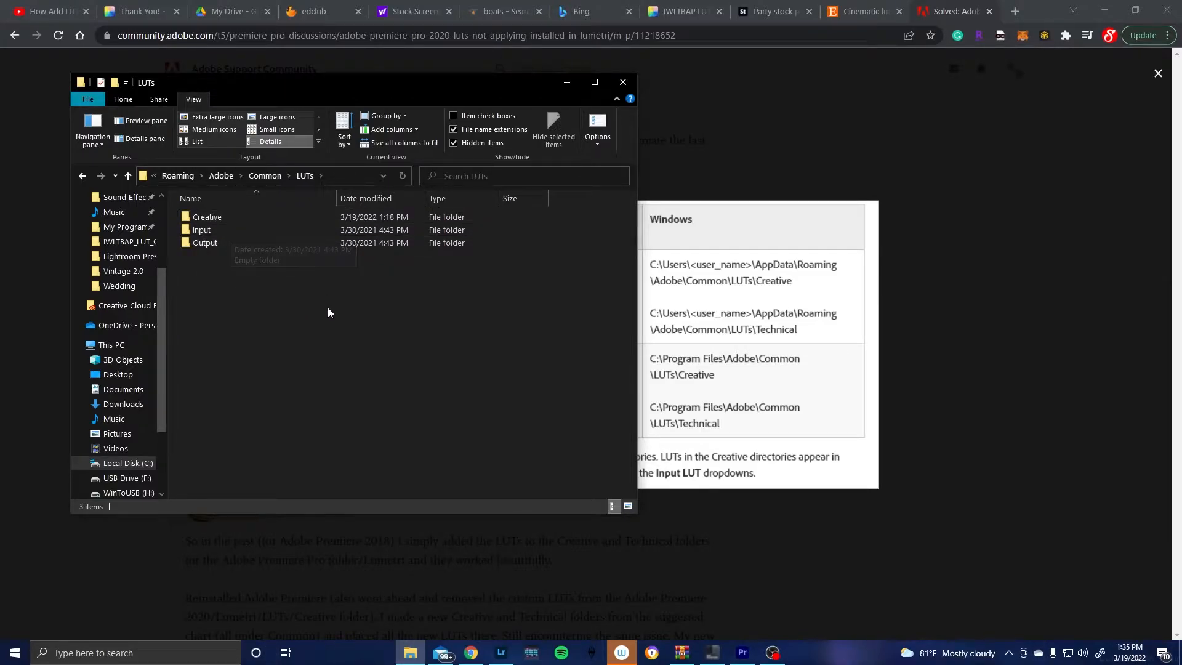
{"action": "mouse_move", "coordinate": [267, 301]}
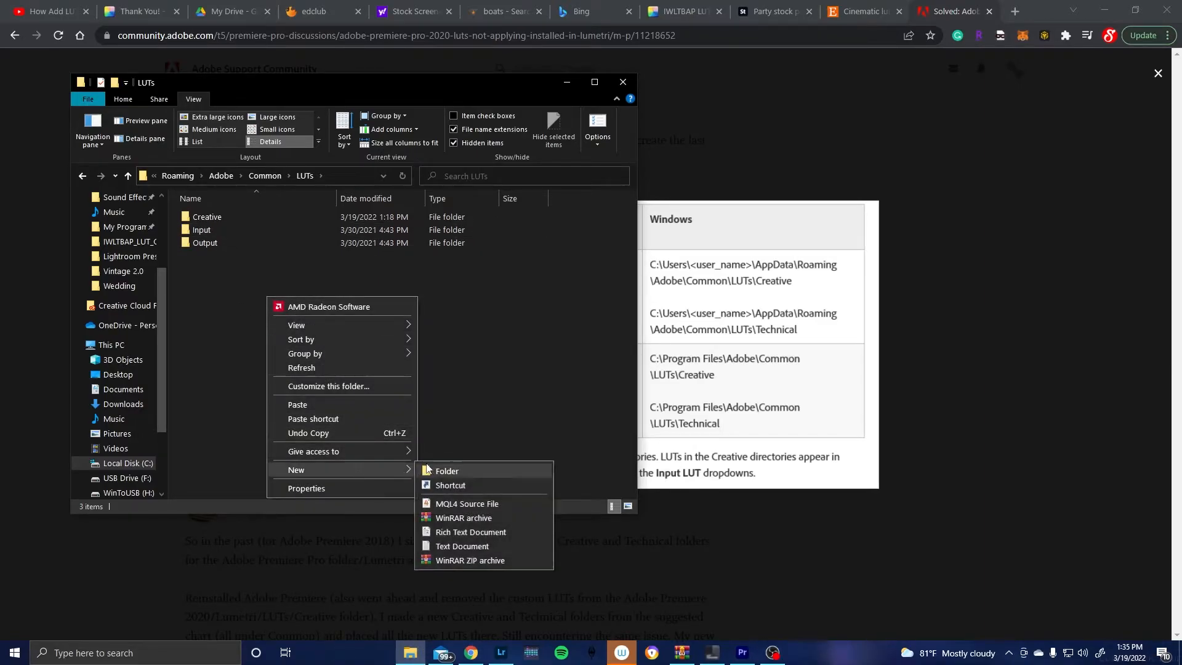
Undo an accidental new folder, view the Candy Shop and Warm Contrast .cube files in Creative, and return to Premiere Pro
{"action": "left_click", "coordinate": [446, 471]}
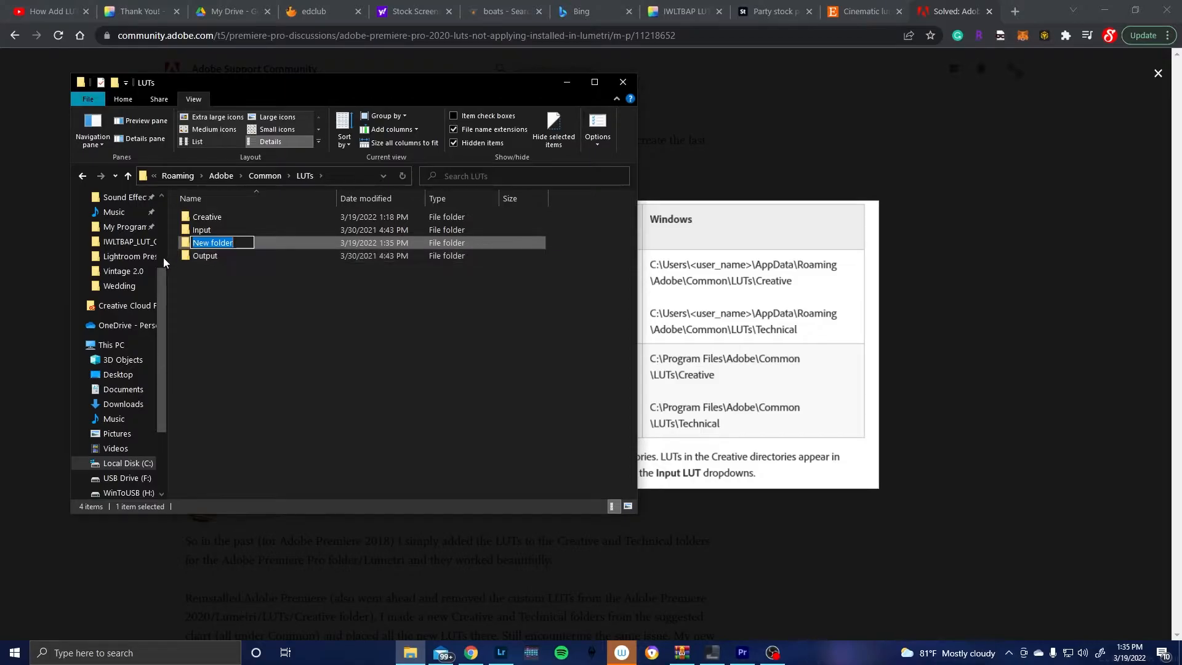
{"action": "right_click", "coordinate": [213, 242]}
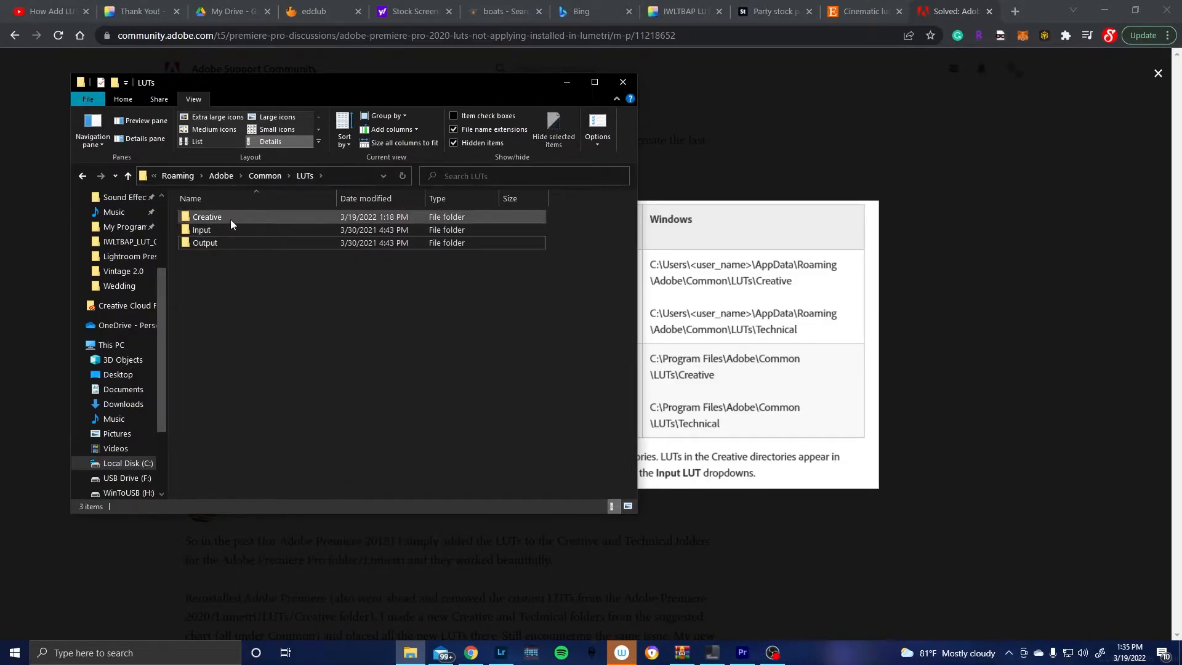
{"action": "double_click", "coordinate": [206, 217]}
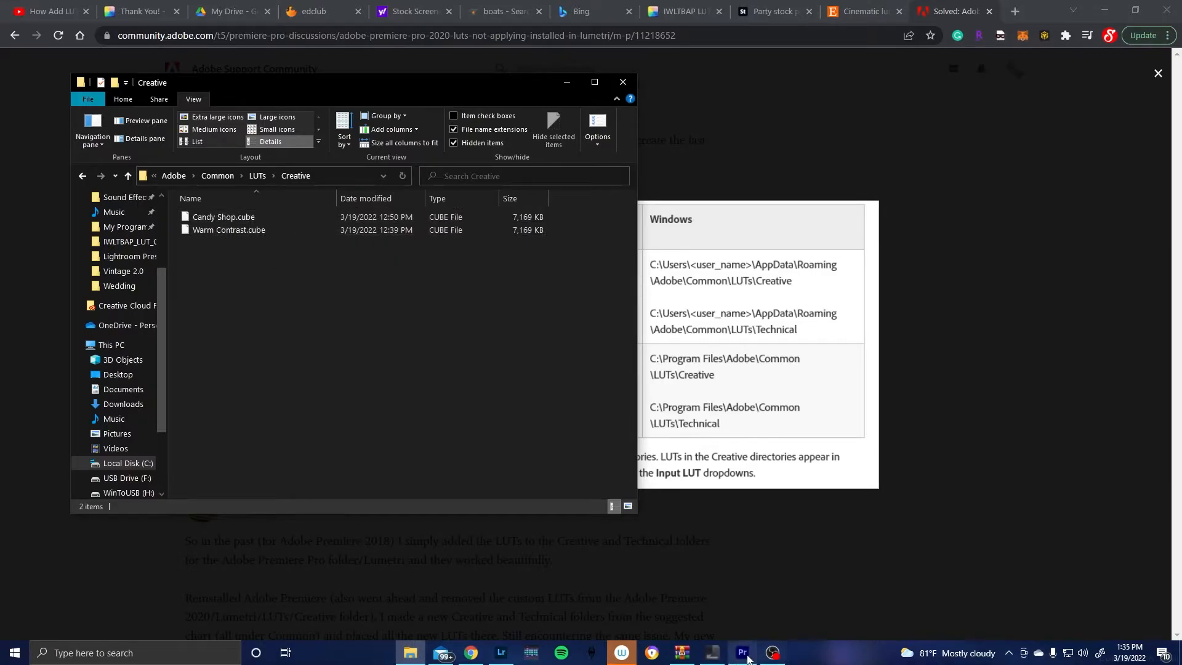
{"action": "left_click", "coordinate": [742, 652]}
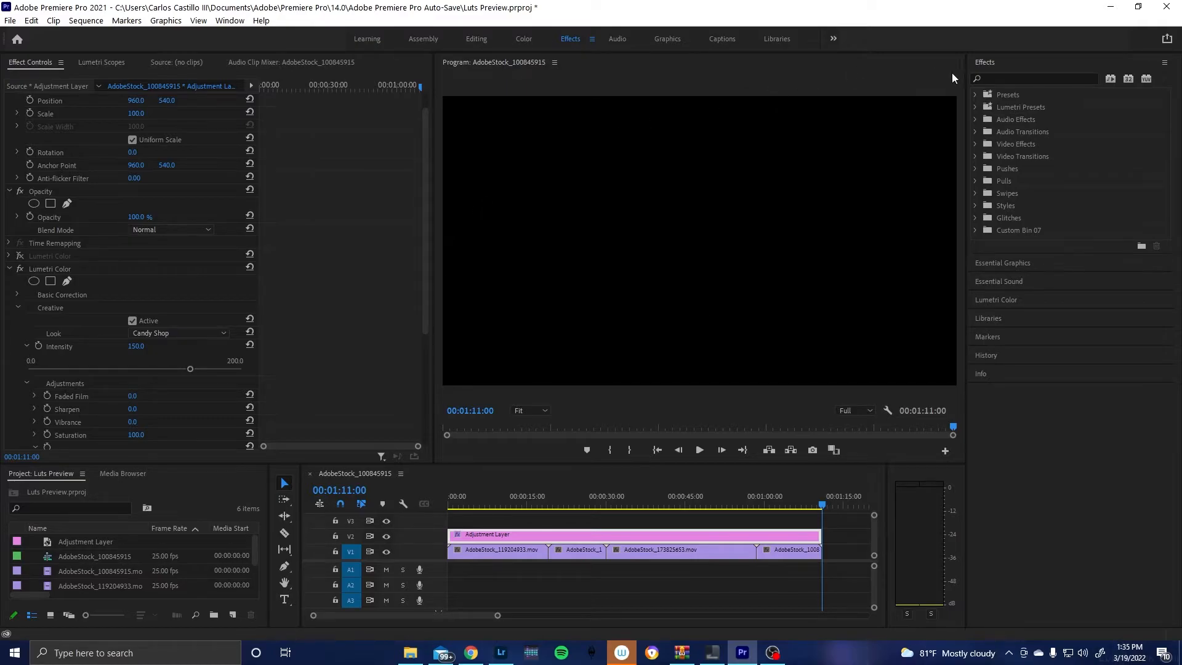
{"action": "mouse_move", "coordinate": [255, 309]}
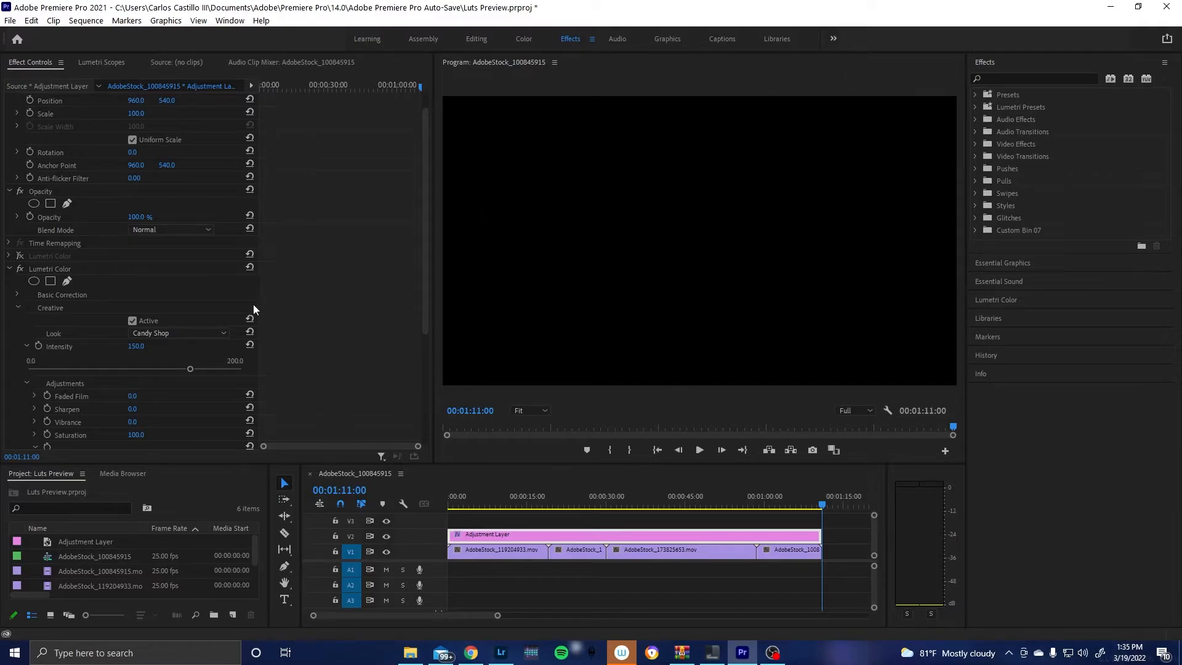
Confirm Candy Shop in the Lumetri Color Look dropdown and play the sequence with it applied
{"action": "left_click", "coordinate": [179, 333]}
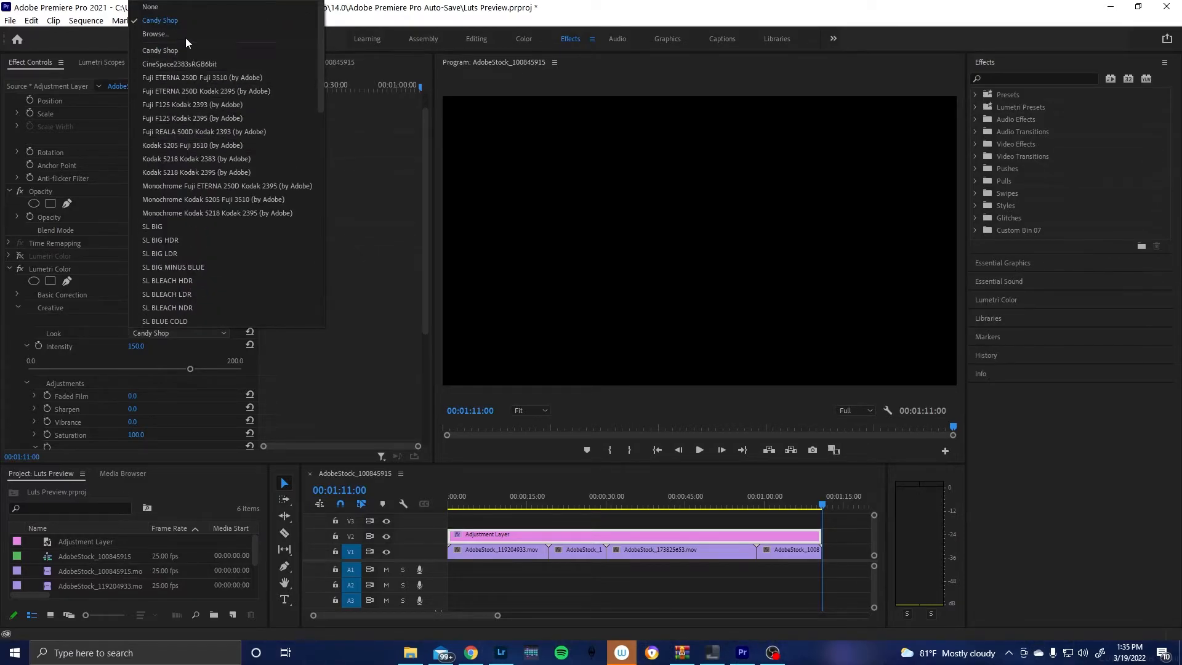
{"action": "mouse_move", "coordinate": [160, 51]}
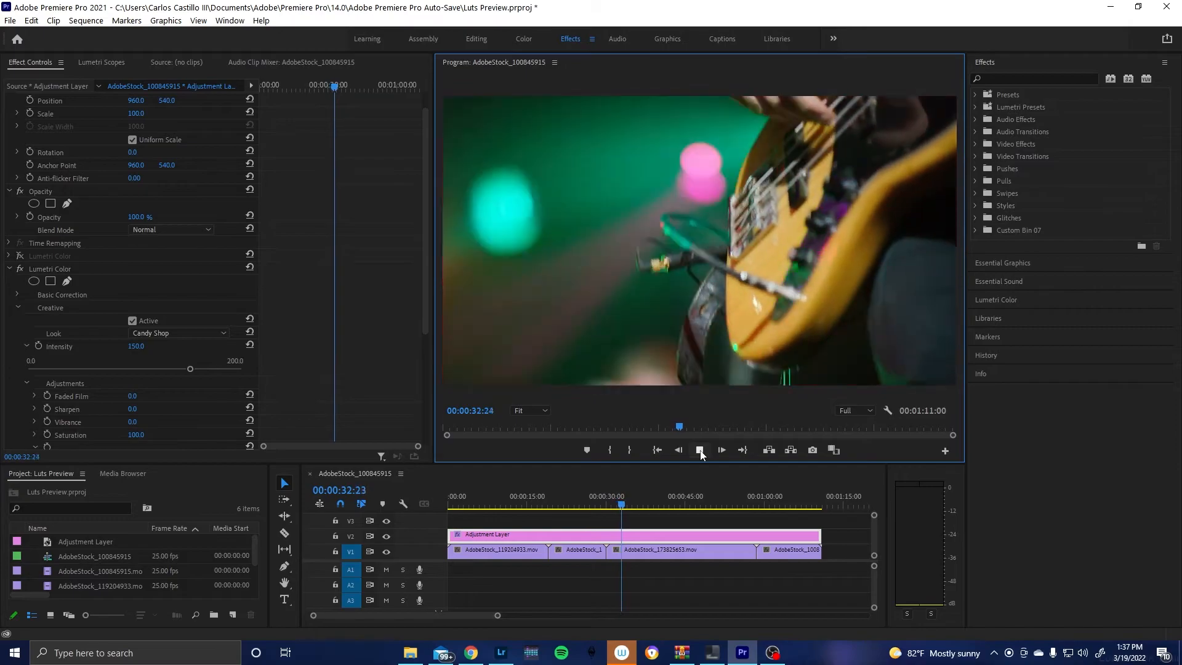
{"action": "left_click", "coordinate": [720, 450]}
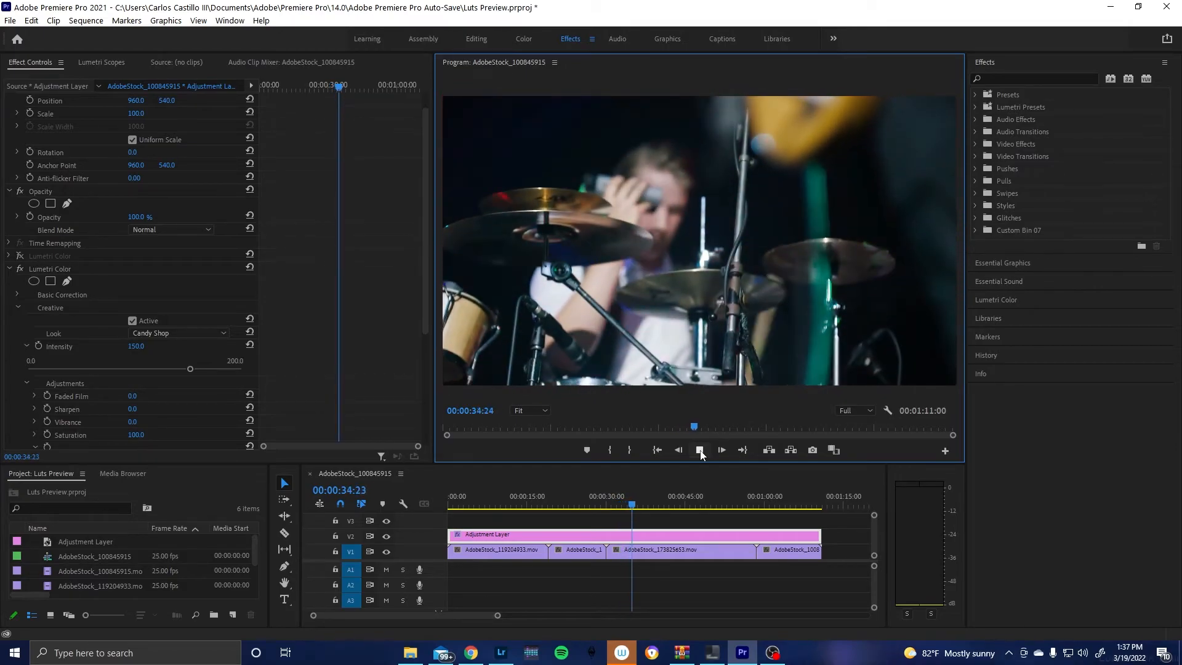